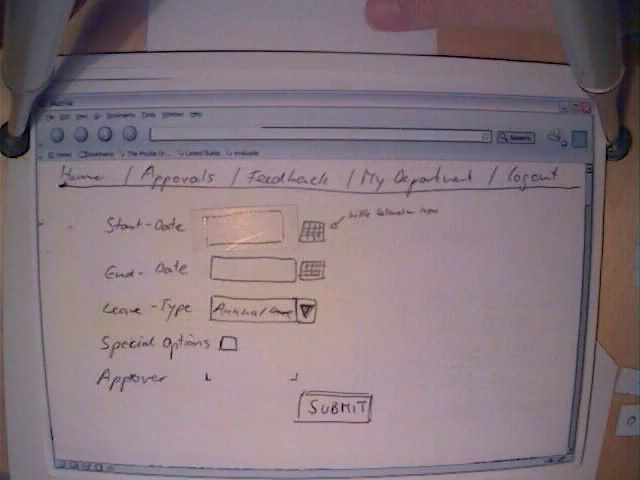
# Fill in a start date and enter Stephan as the approver
pyautogui.write('Stephen')
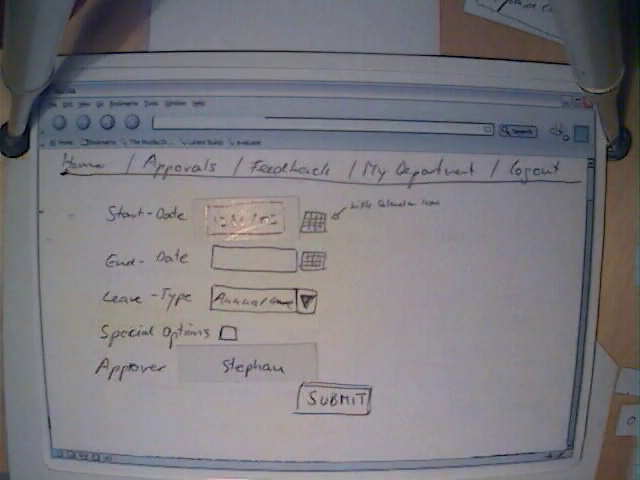
# Enter 18 Nov as the end date in the End-Date box
pyautogui.click(317, 258)
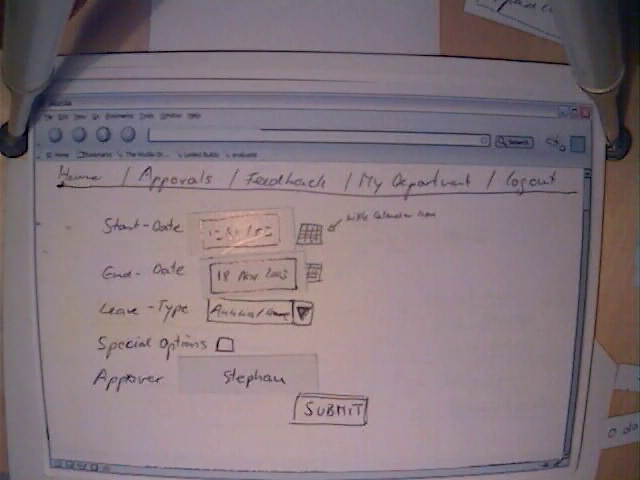
# Correct the start date to 12 Nov 2003 to match the end date's format
pyautogui.click(334, 409)
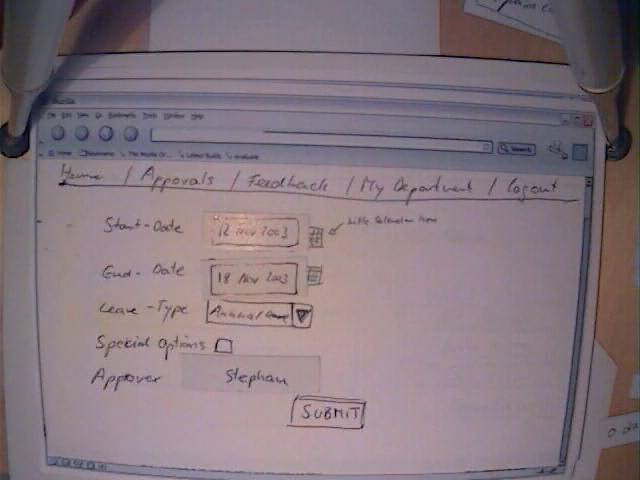
pyautogui.click(330, 412)
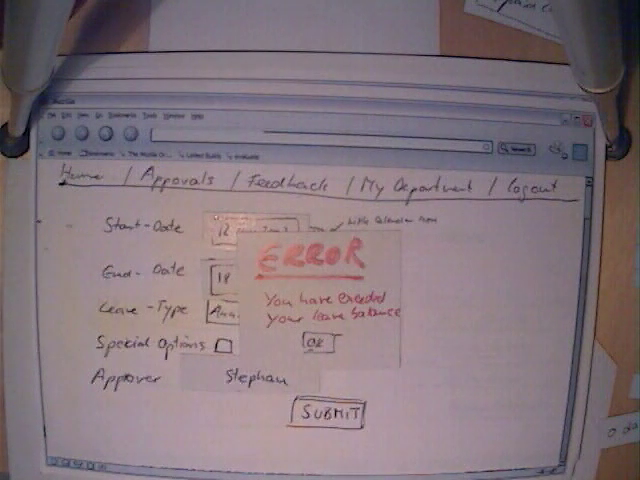
pyautogui.click(316, 344)
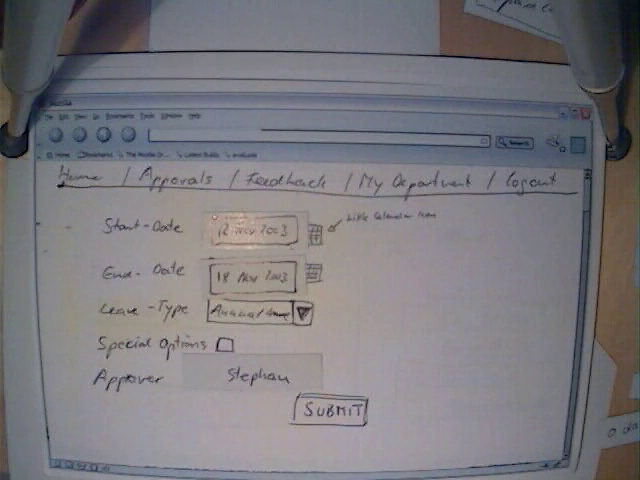